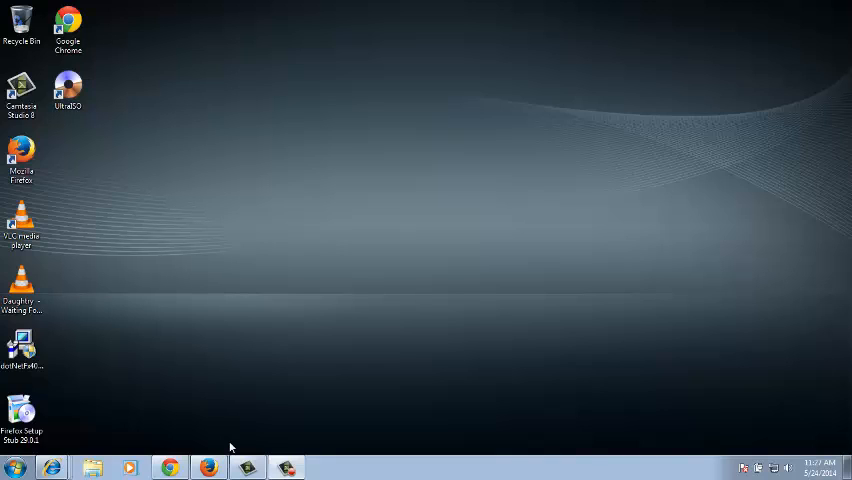
{"action": "mouse_move", "coordinate": [196, 432]}
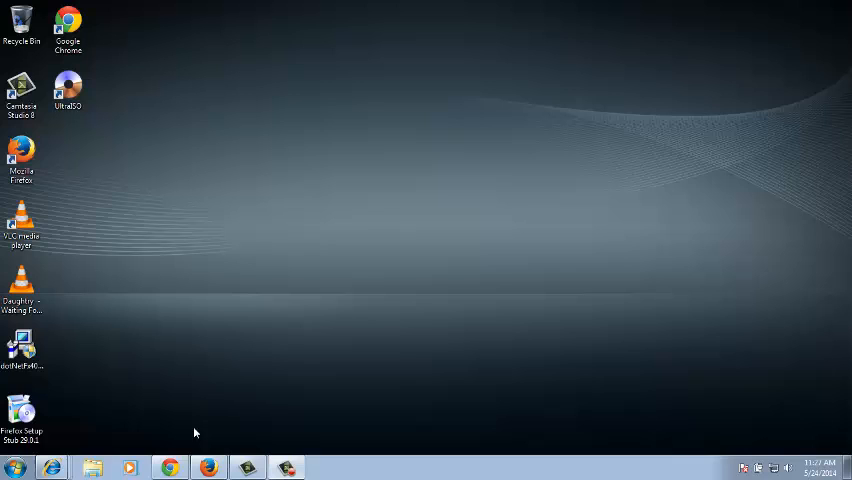
Bring the open Gmail inbox tab to the front in the browser.
{"action": "left_click", "coordinate": [208, 468]}
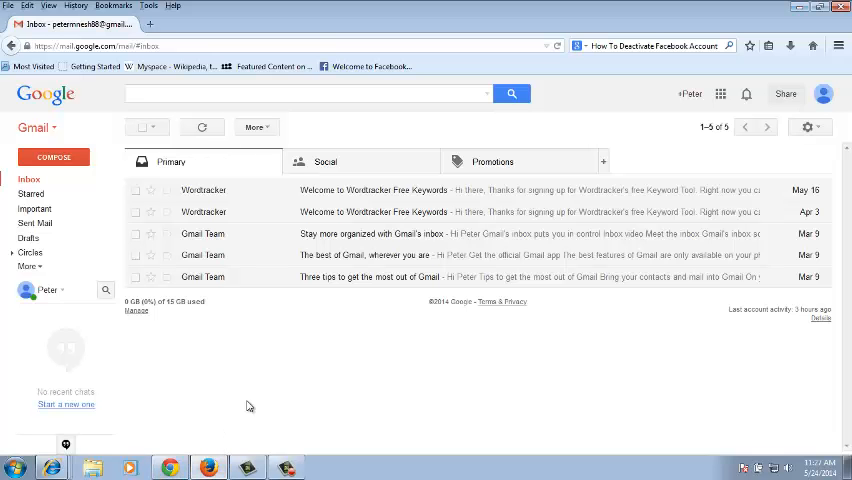
{"action": "mouse_move", "coordinate": [324, 372]}
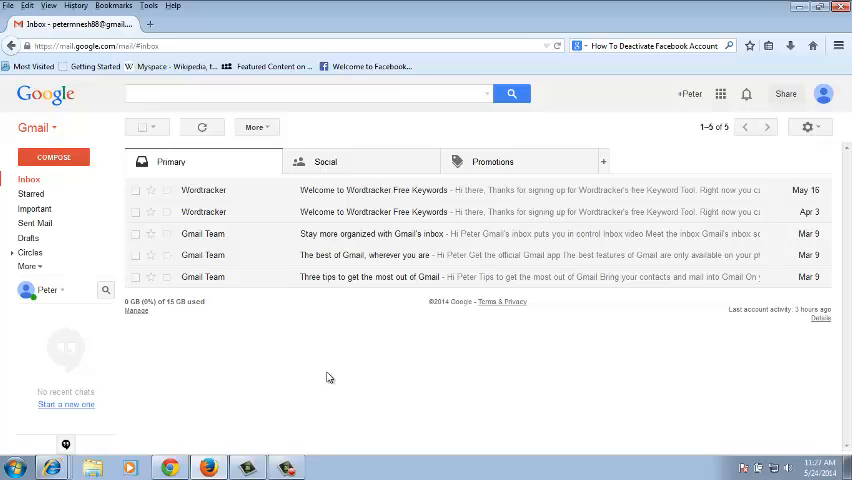
{"action": "mouse_move", "coordinate": [312, 376]}
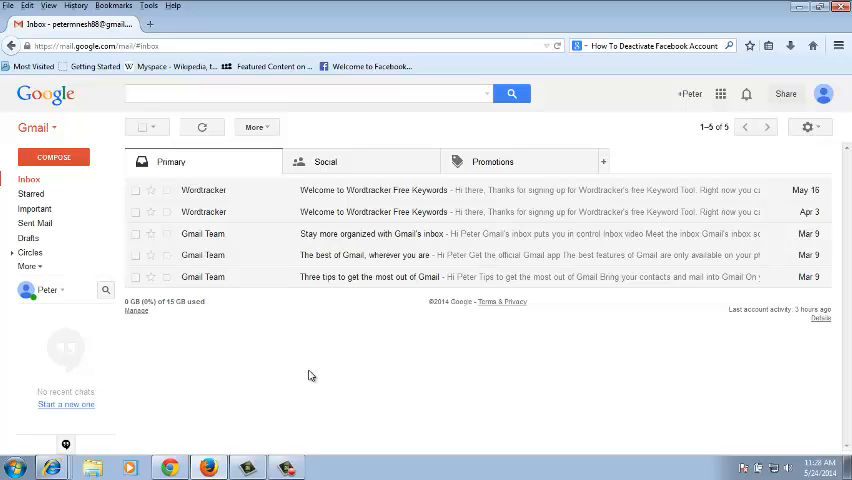
{"action": "mouse_move", "coordinate": [304, 372]}
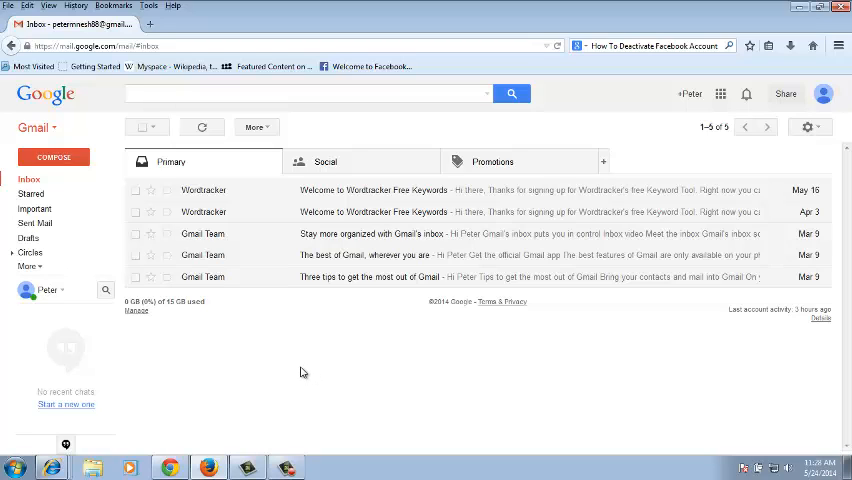
{"action": "mouse_move", "coordinate": [370, 368]}
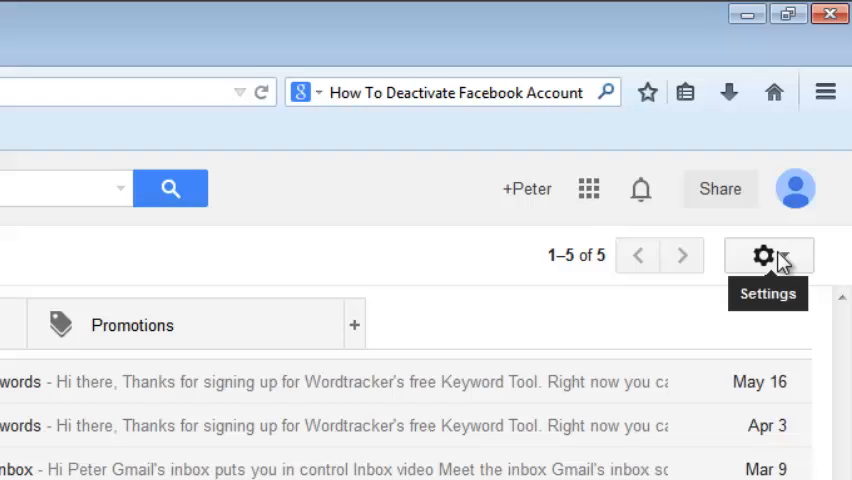
Enable the Canned Responses lab found by searching 'canned' in Settings Labs, and save.
{"action": "left_click", "coordinate": [770, 256]}
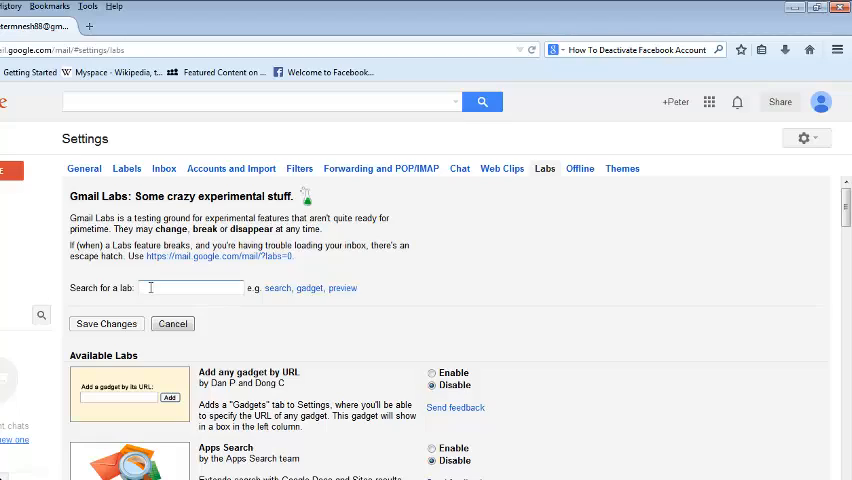
{"action": "type", "text": "cann"}
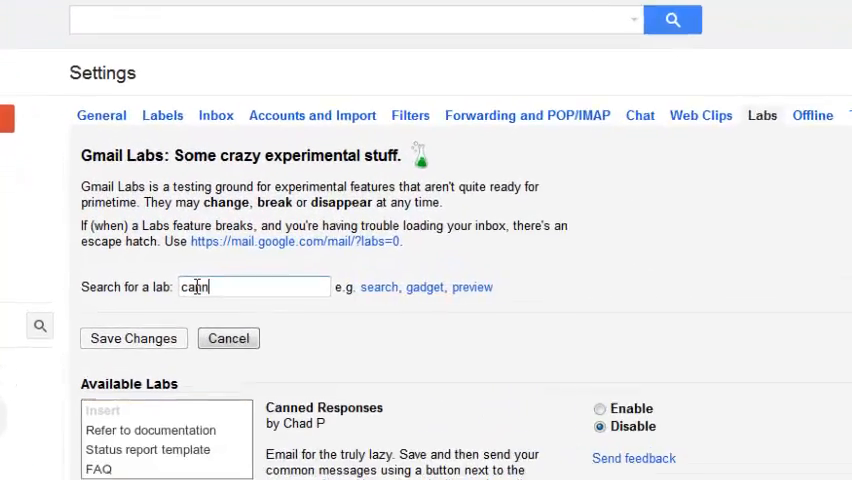
{"action": "type", "text": "ed"}
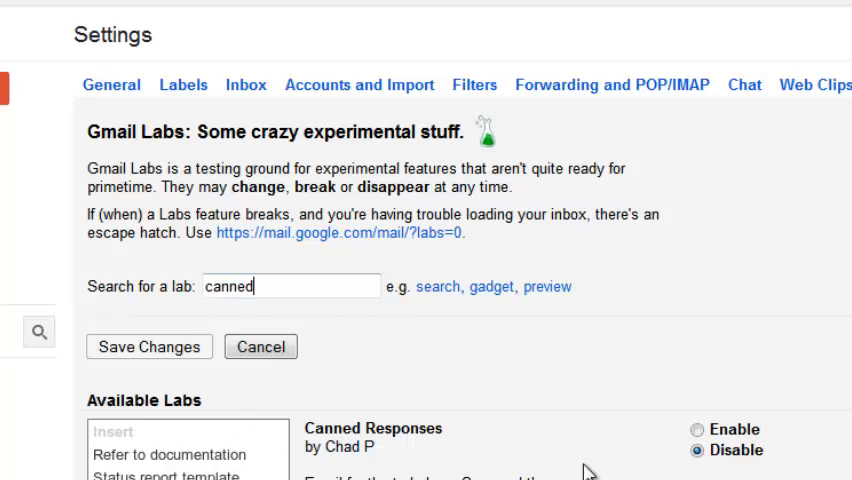
{"action": "left_click", "coordinate": [696, 428]}
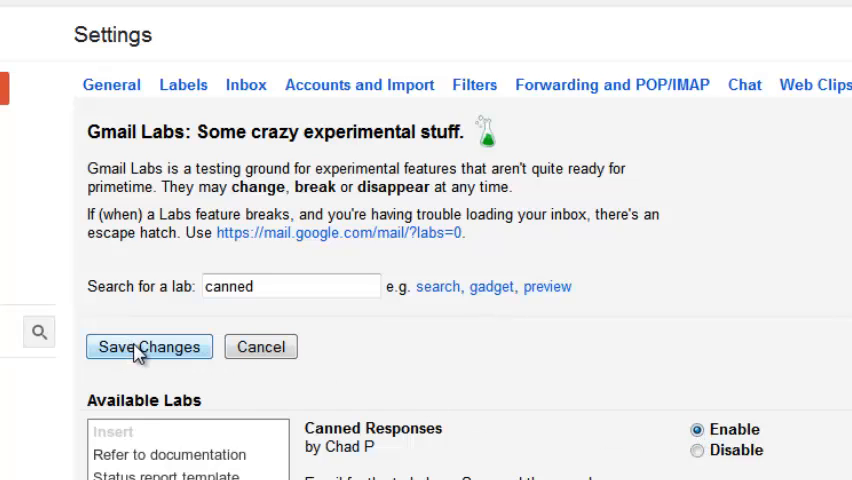
{"action": "left_click", "coordinate": [148, 346]}
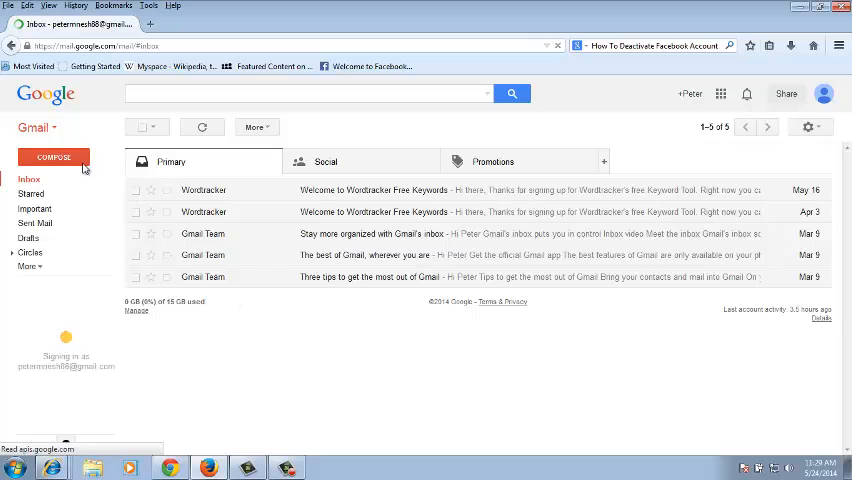
Compose a new message reading 'Thank you for attending our meeting. See you on monday. Take care'.
{"action": "left_click", "coordinate": [52, 158]}
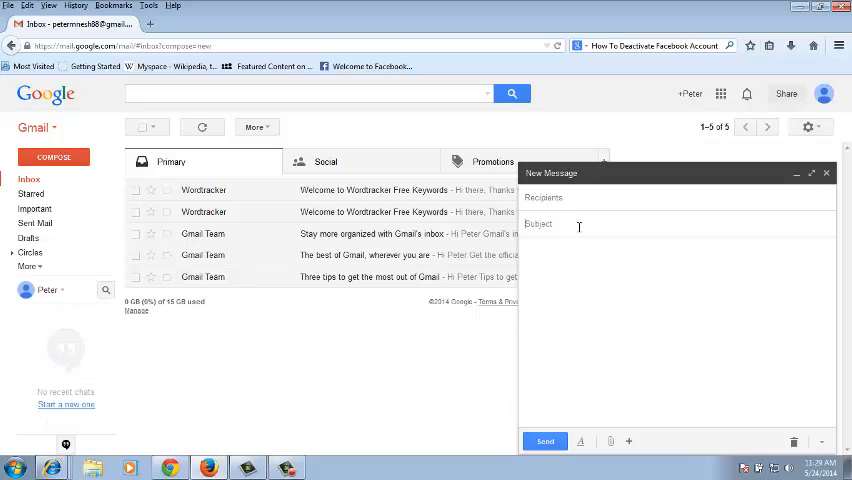
{"action": "type", "text": "thank"}
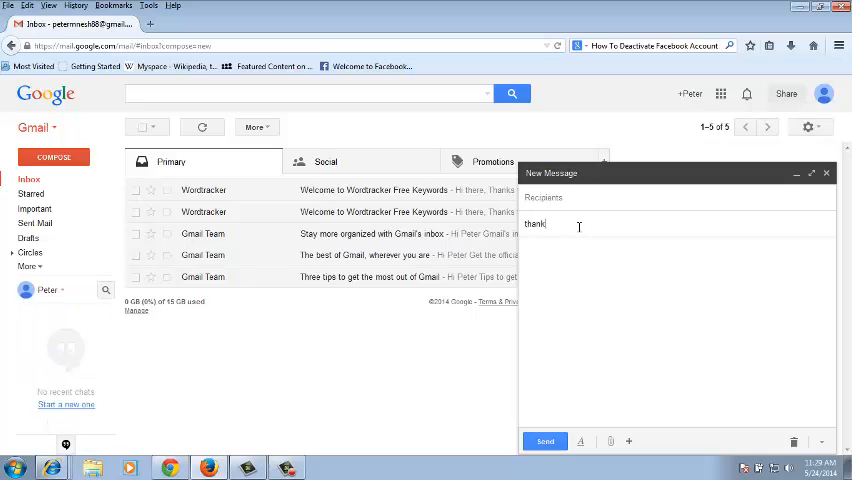
{"action": "type", "text": "you"}
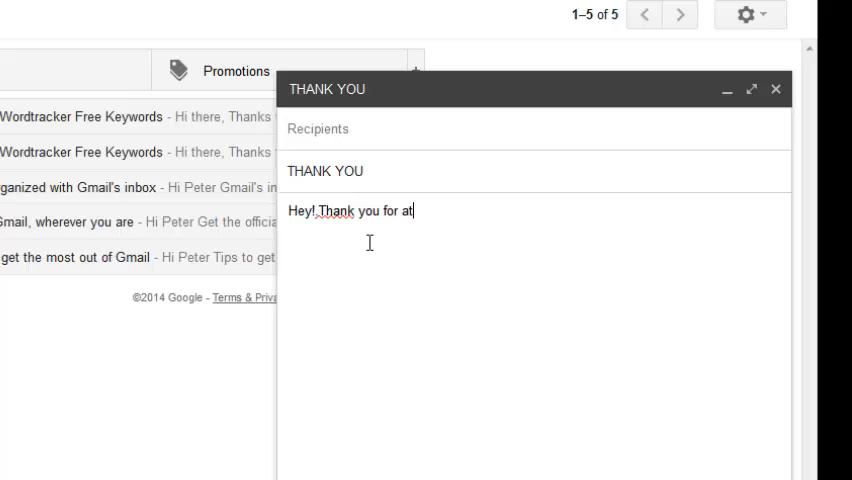
{"action": "type", "text": "tending"}
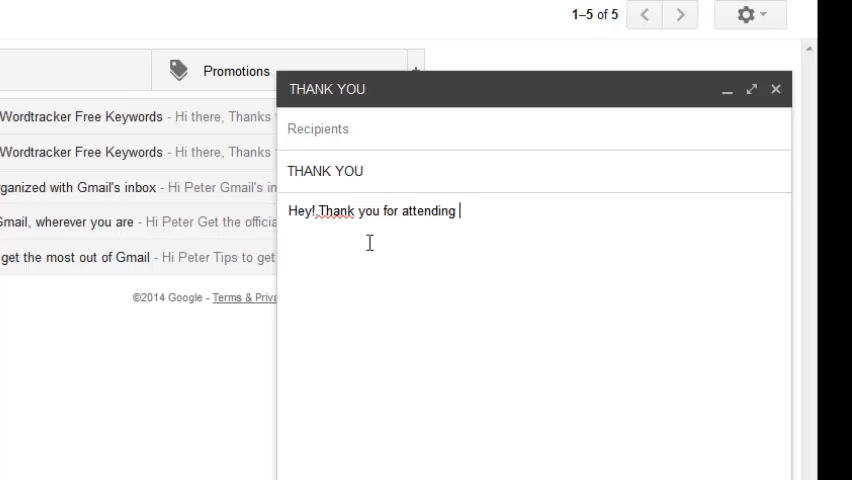
{"action": "type", "text": "our mee"}
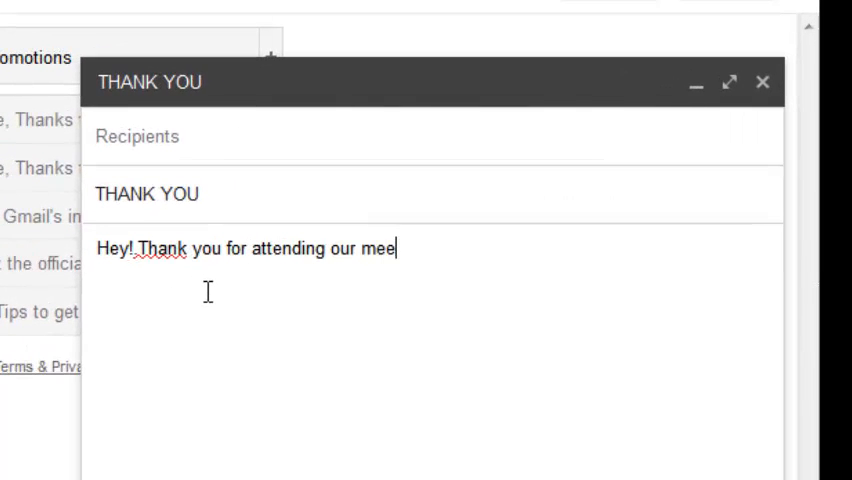
{"action": "type", "text": "ting."}
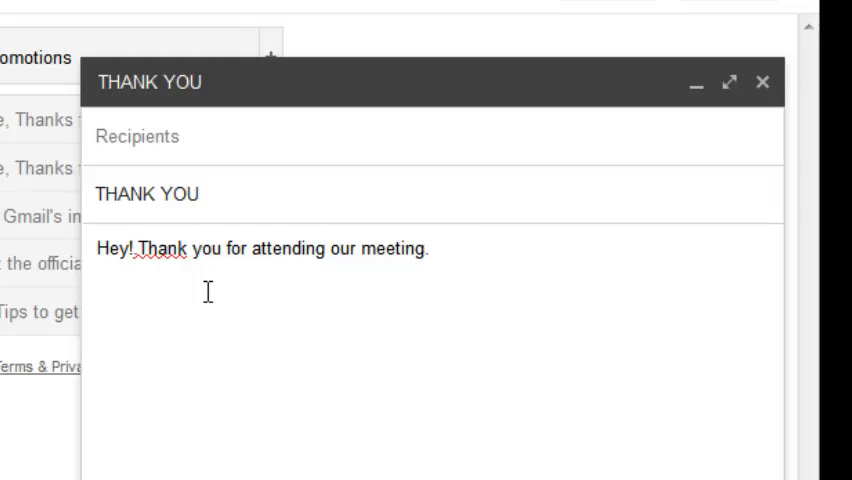
{"action": "type", "text": "N"}
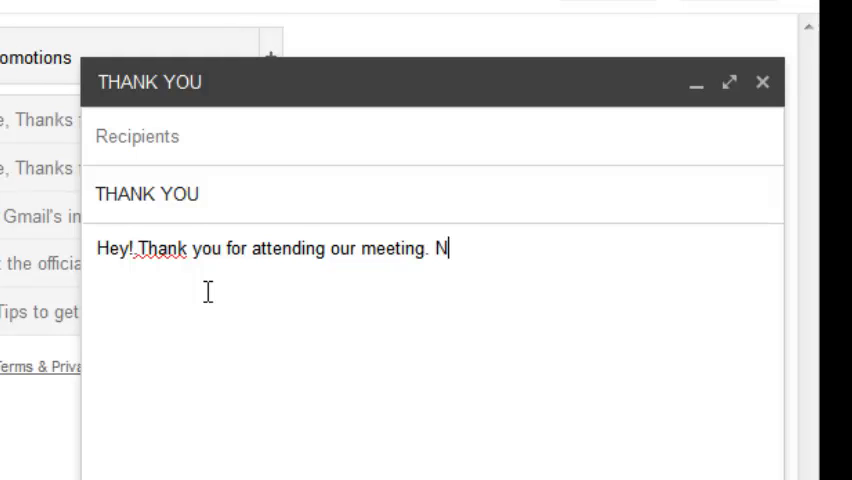
{"action": "key", "text": "backspace"}
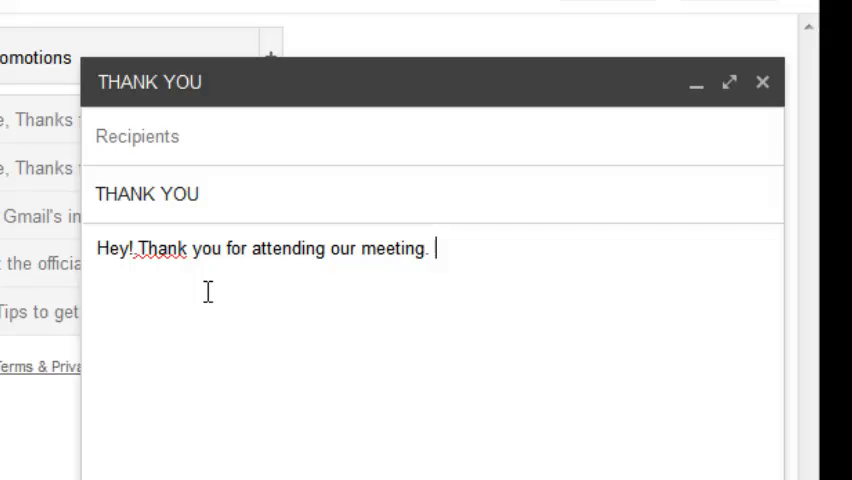
{"action": "type", "text": "See"}
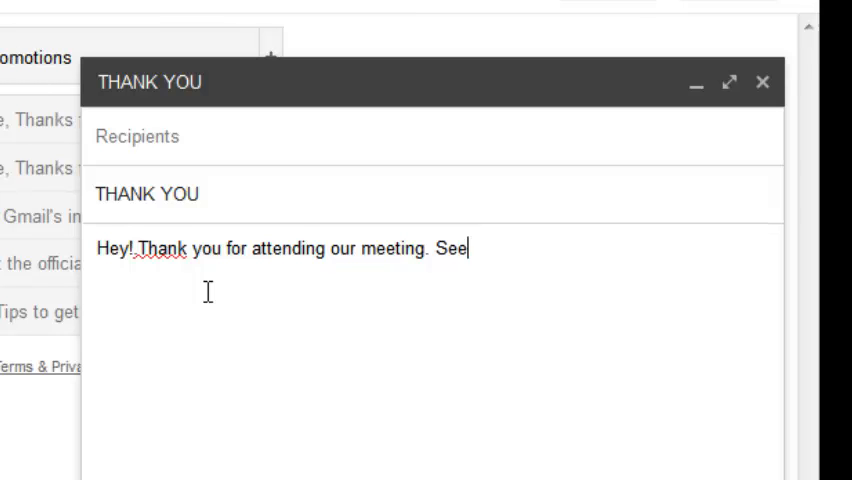
{"action": "type", "text": "you"}
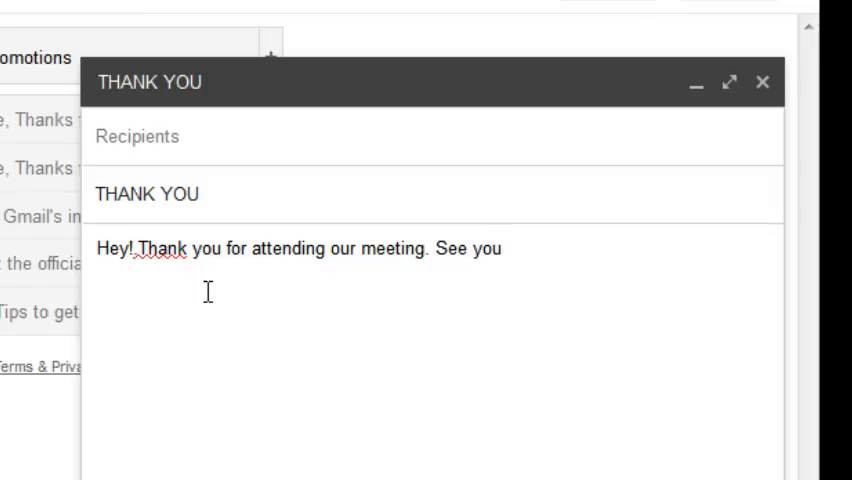
{"action": "type", "text": "on monday. Take ca"}
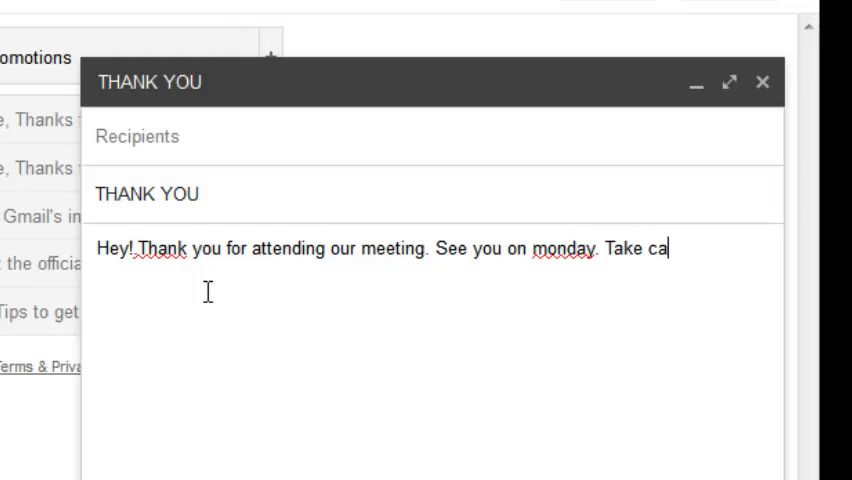
{"action": "type", "text": "re"}
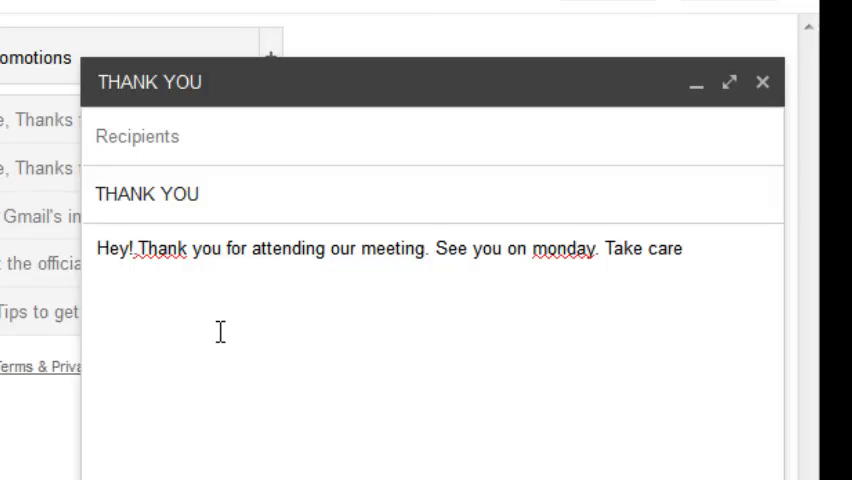
{"action": "mouse_move", "coordinate": [228, 312]}
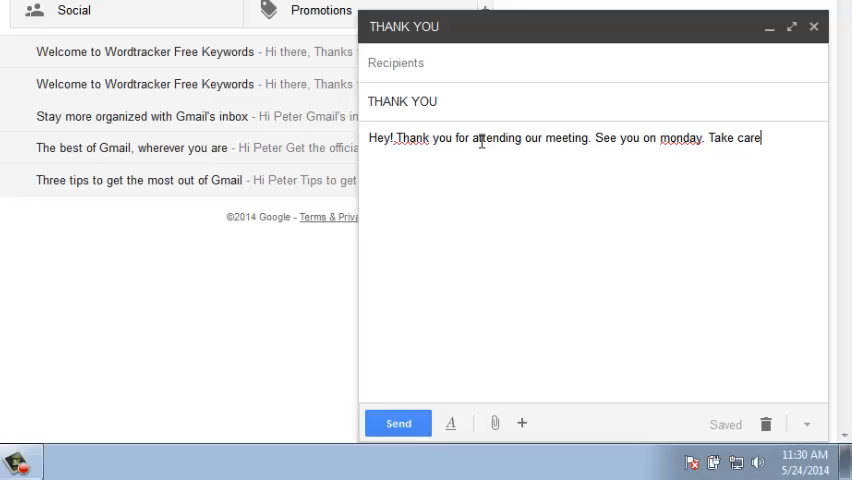
{"action": "mouse_move", "coordinate": [624, 232]}
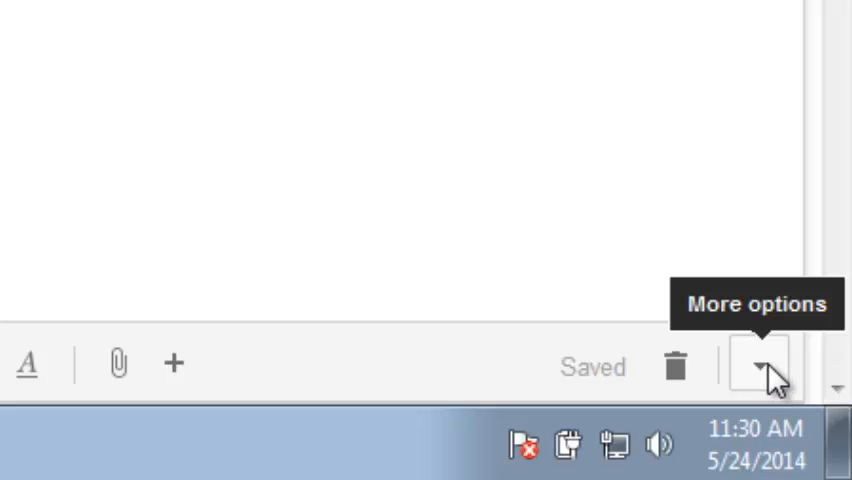
Save the draft as a new canned response named THANK YOU and close the draft.
{"action": "left_click", "coordinate": [758, 364]}
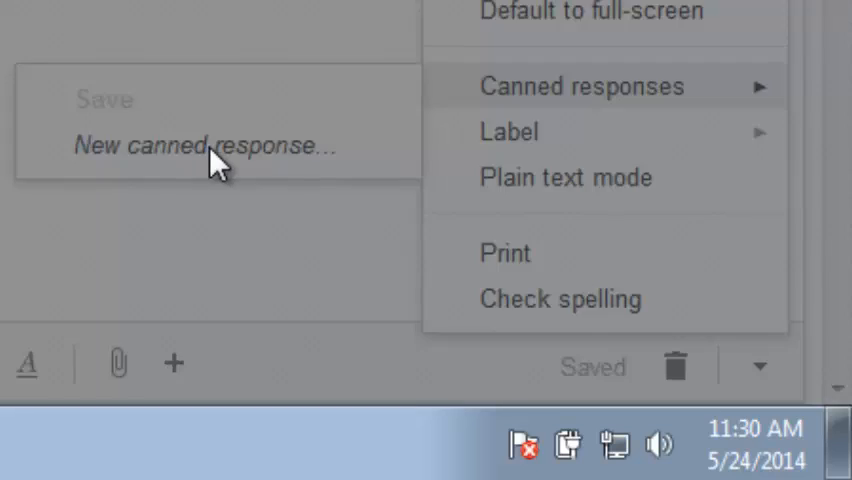
{"action": "left_click", "coordinate": [204, 144]}
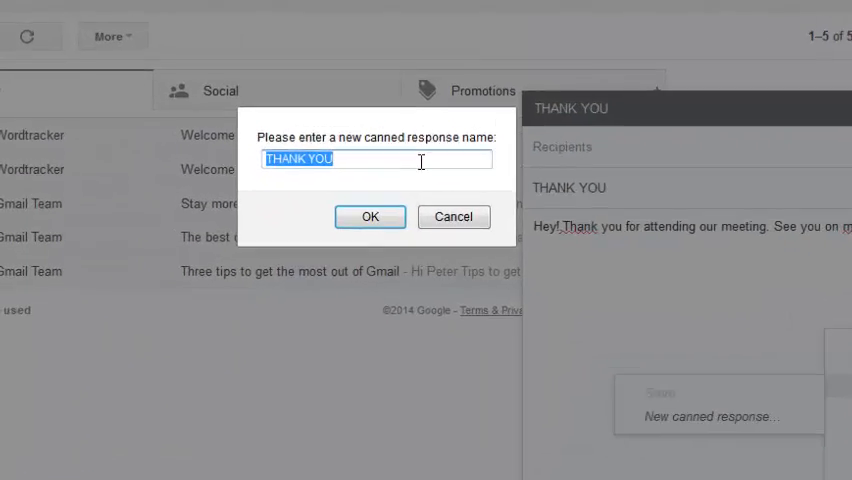
{"action": "left_click", "coordinate": [370, 216]}
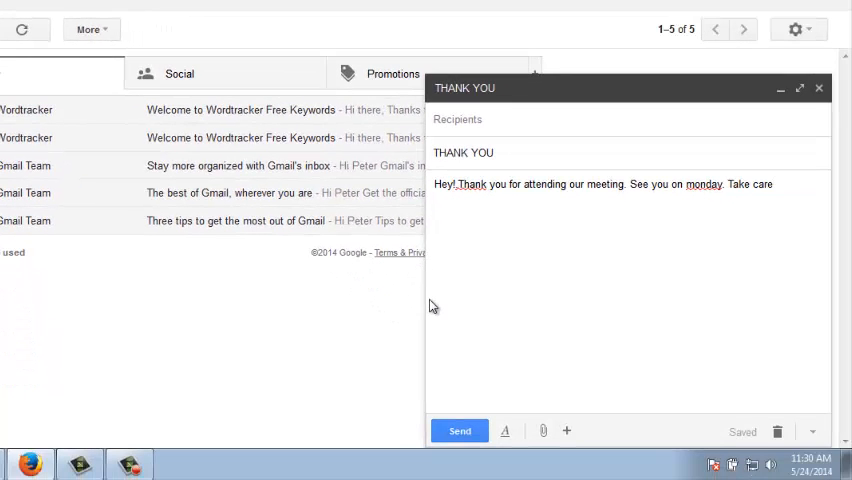
{"action": "mouse_move", "coordinate": [820, 88]}
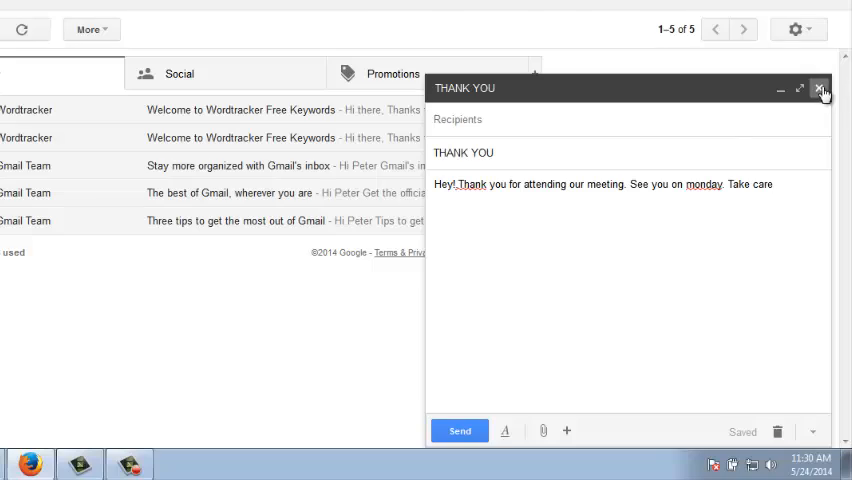
{"action": "left_click", "coordinate": [820, 88]}
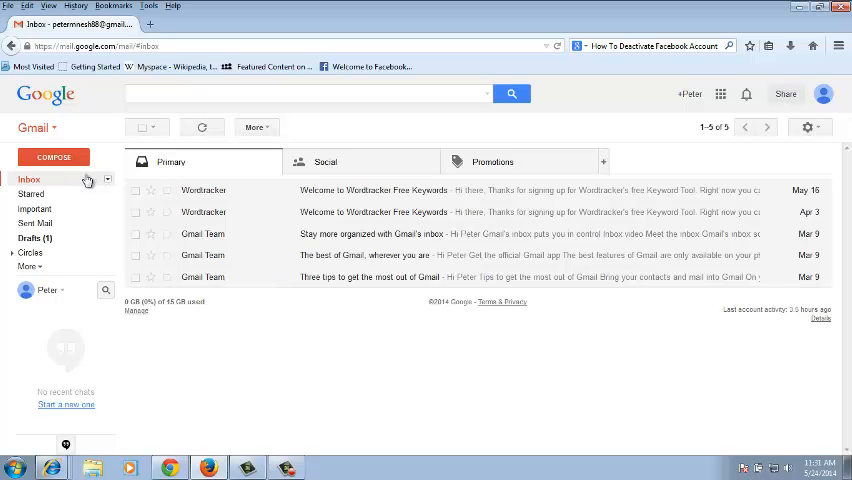
Insert the THANK YOU canned response into a new message, then close it.
{"action": "left_click", "coordinate": [52, 156]}
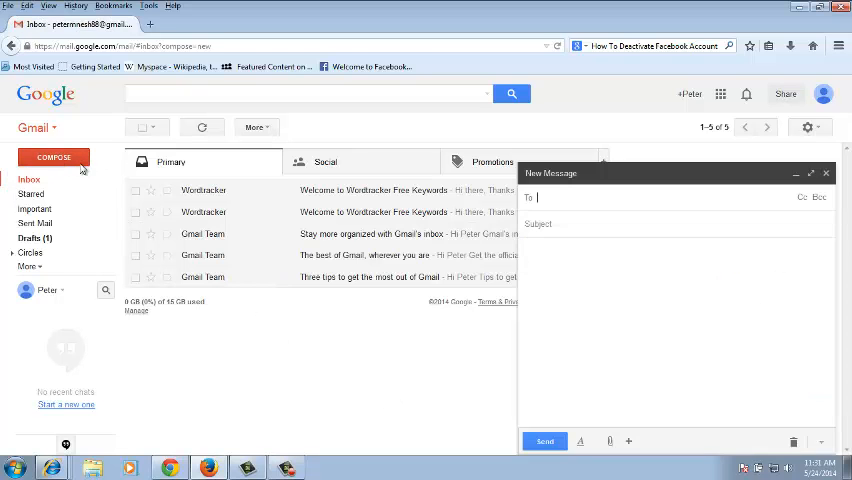
{"action": "left_click", "coordinate": [808, 440]}
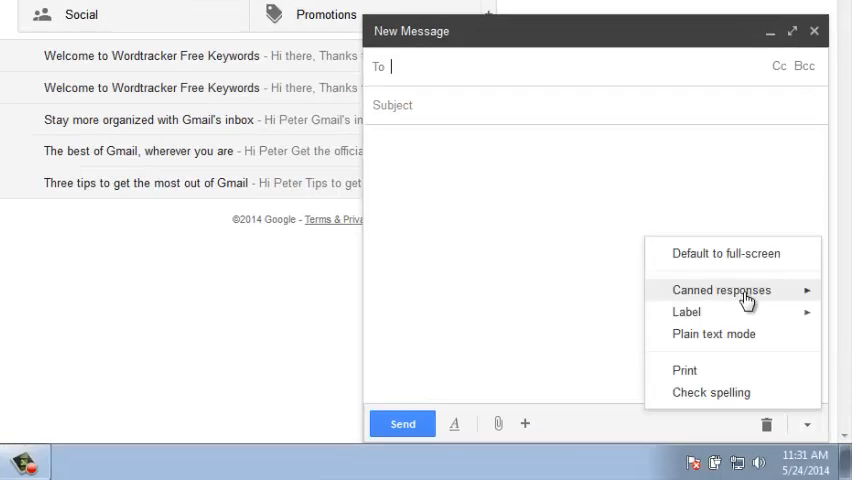
{"action": "left_click", "coordinate": [720, 290]}
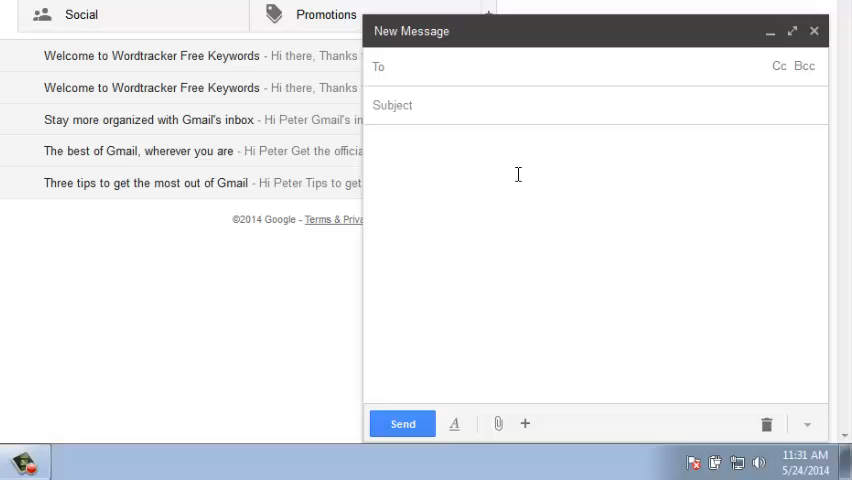
{"action": "mouse_move", "coordinate": [528, 196]}
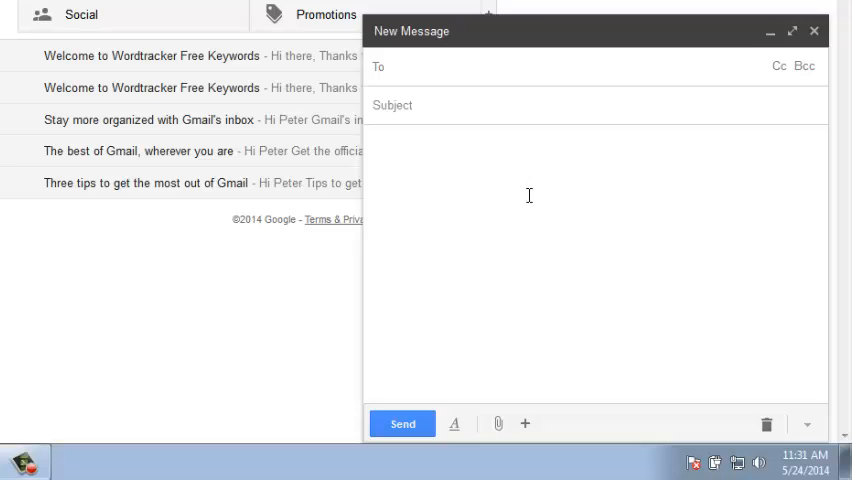
{"action": "type", "text": "Hey! Thank you for attending our meeting. See you on monday. Take care"}
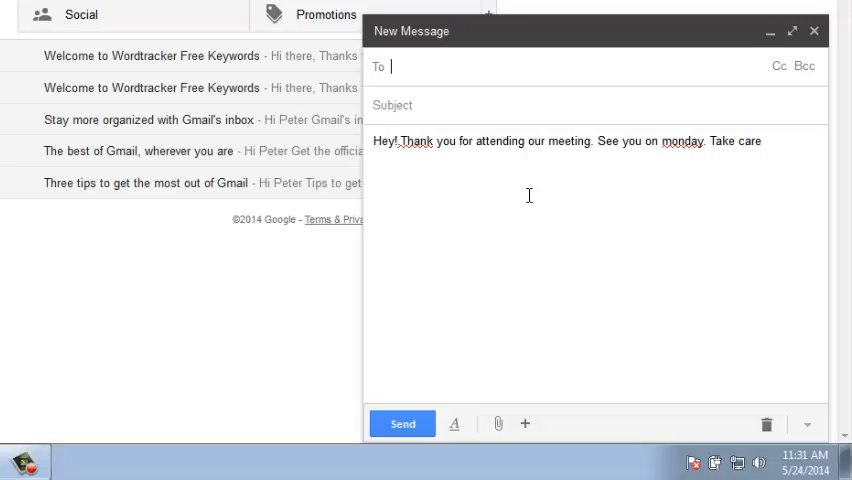
{"action": "mouse_move", "coordinate": [610, 64]}
{"action": "type", "text": "w"}
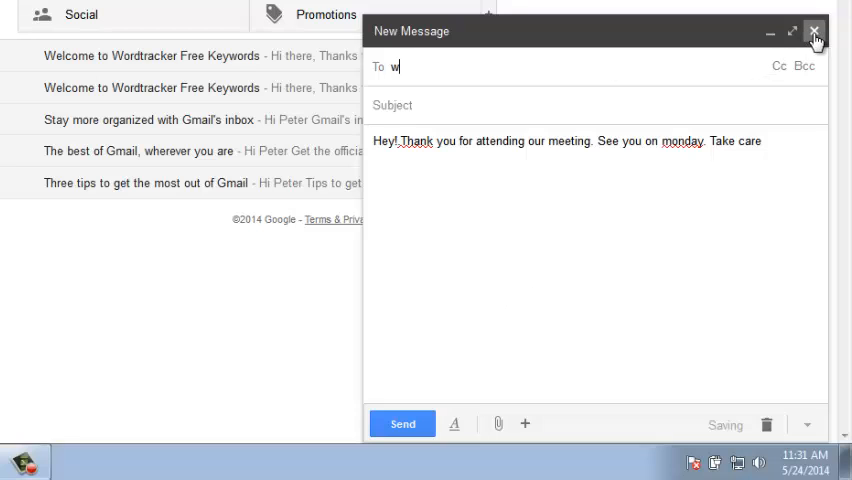
{"action": "left_click", "coordinate": [812, 32]}
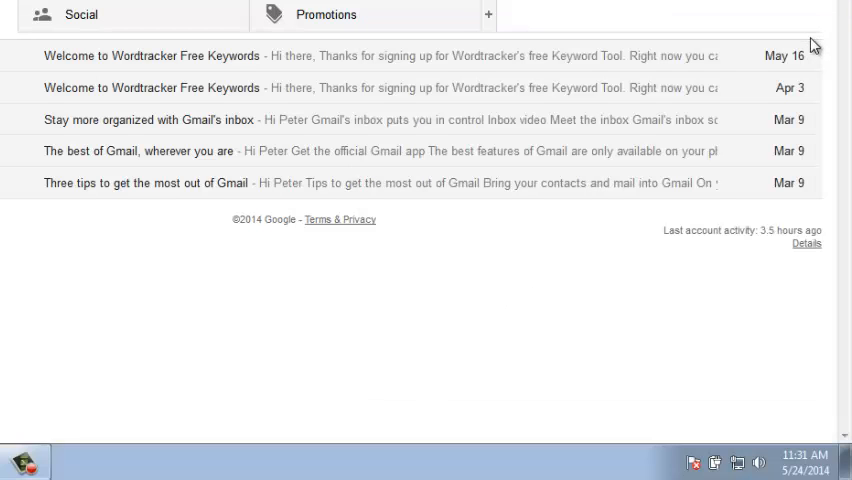
{"action": "mouse_move", "coordinate": [790, 56]}
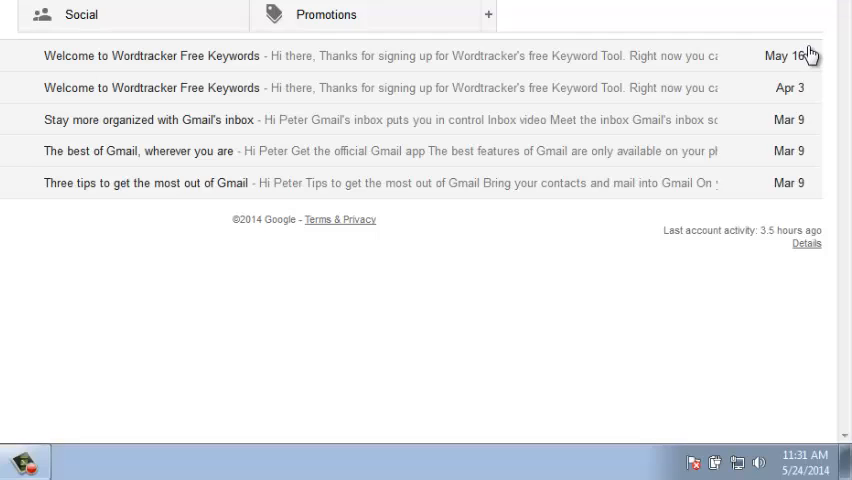
{"action": "mouse_move", "coordinate": [694, 276]}
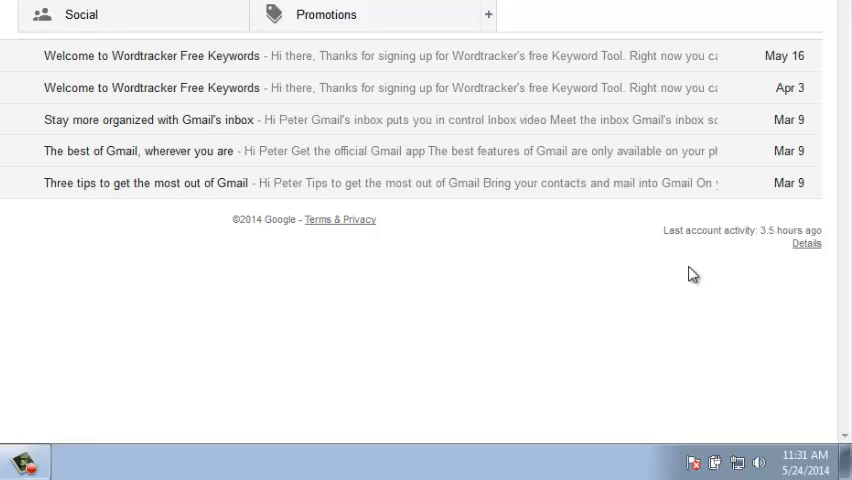
{"action": "mouse_move", "coordinate": [56, 408]}
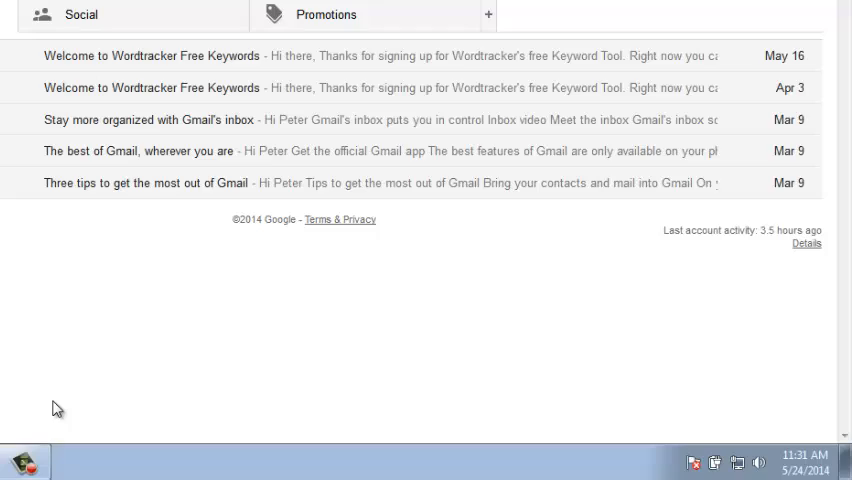